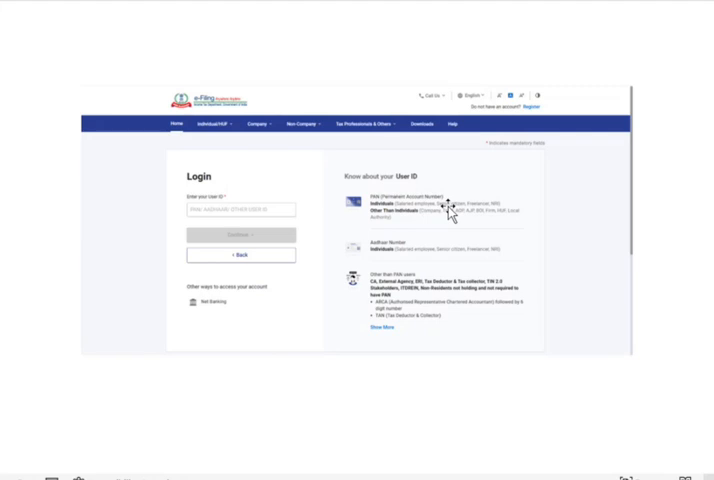
mouse_move(207, 220)
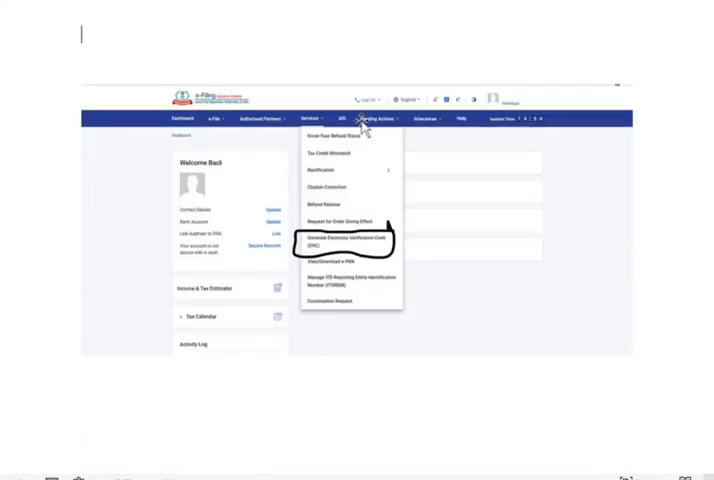
mouse_move(345, 263)
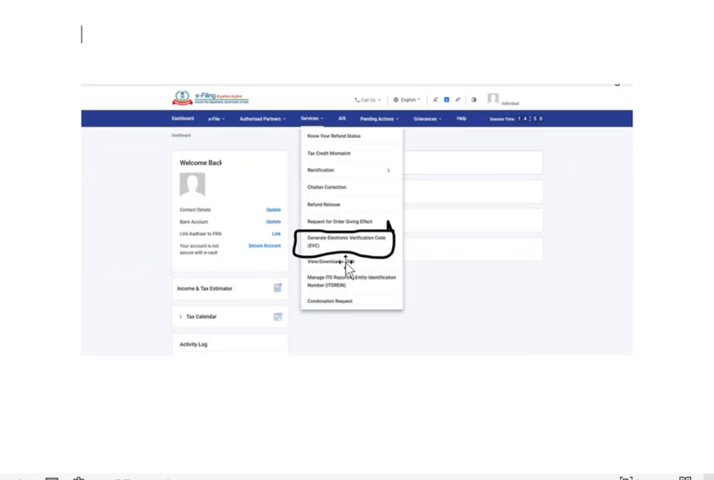
mouse_move(487, 262)
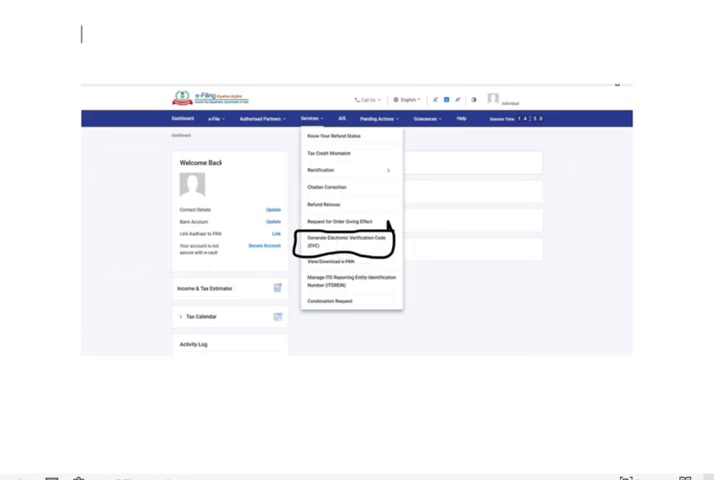
Step: Choose Generate Electronic Verification Code (EVC) from the dashboard Services menu
left_click(340, 240)
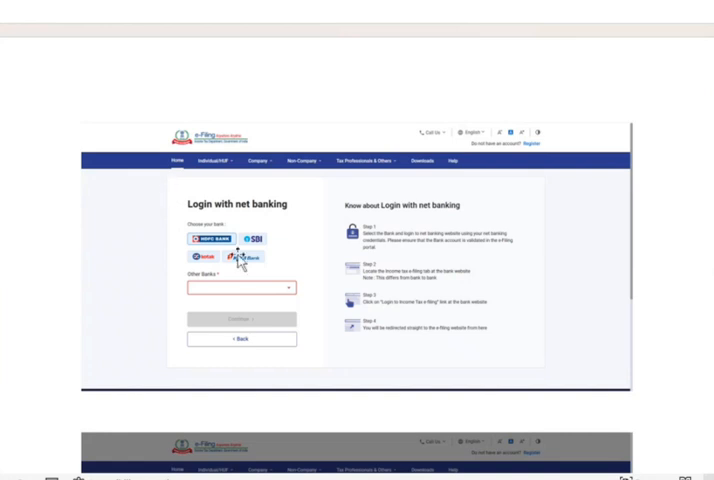
mouse_move(287, 262)
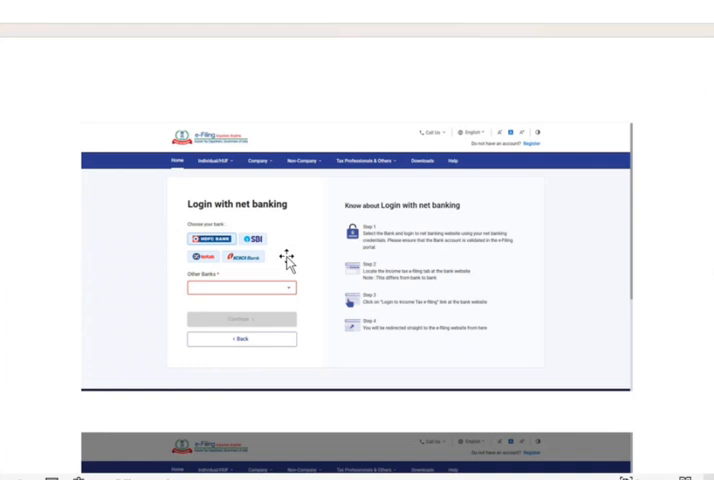
mouse_move(288, 258)
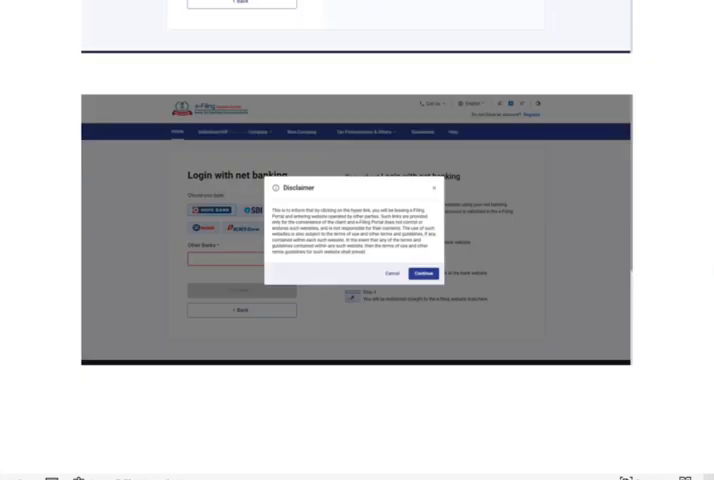
Step: Continue past the chosen bank to the disclaimer about leaving for the bank's website
left_click(426, 272)
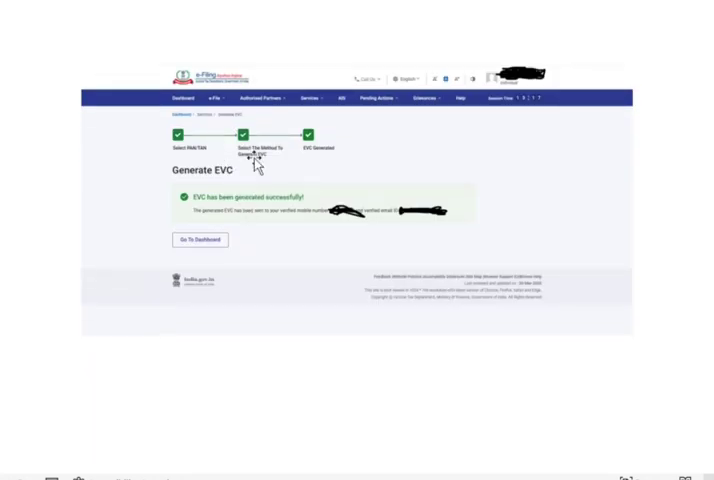
mouse_move(311, 151)
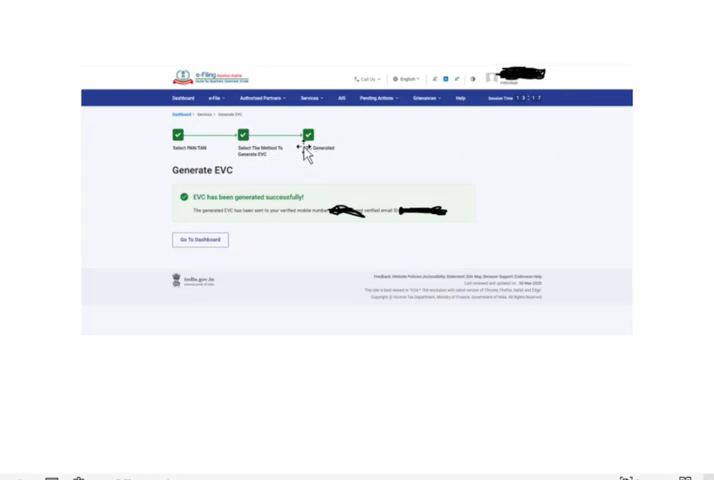